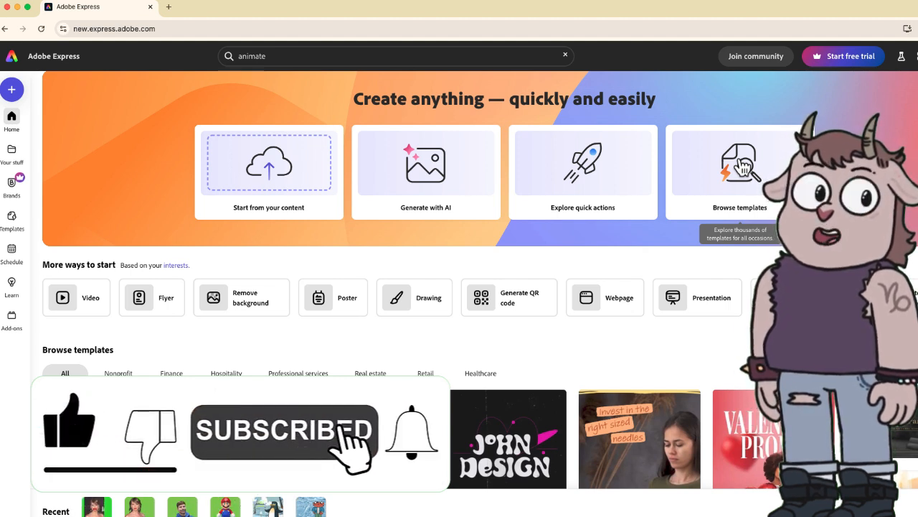
mouse_move(846, 94)
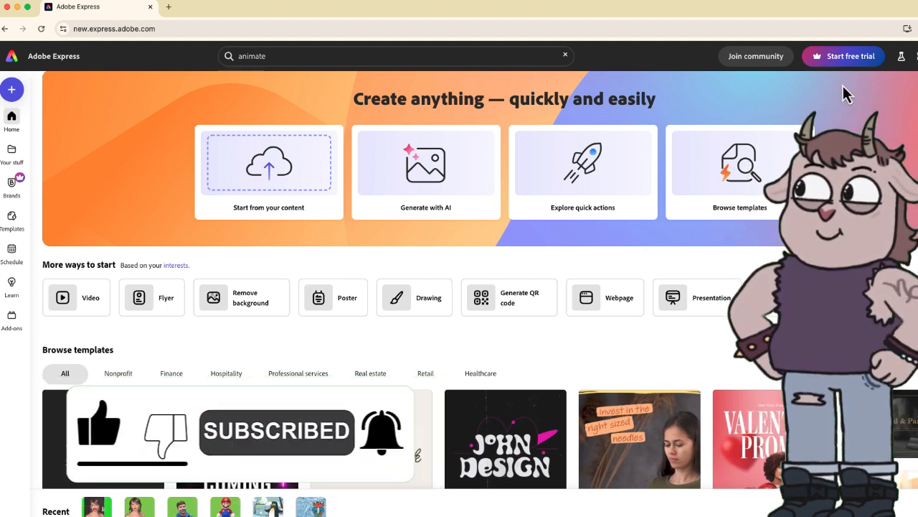
mouse_move(847, 64)
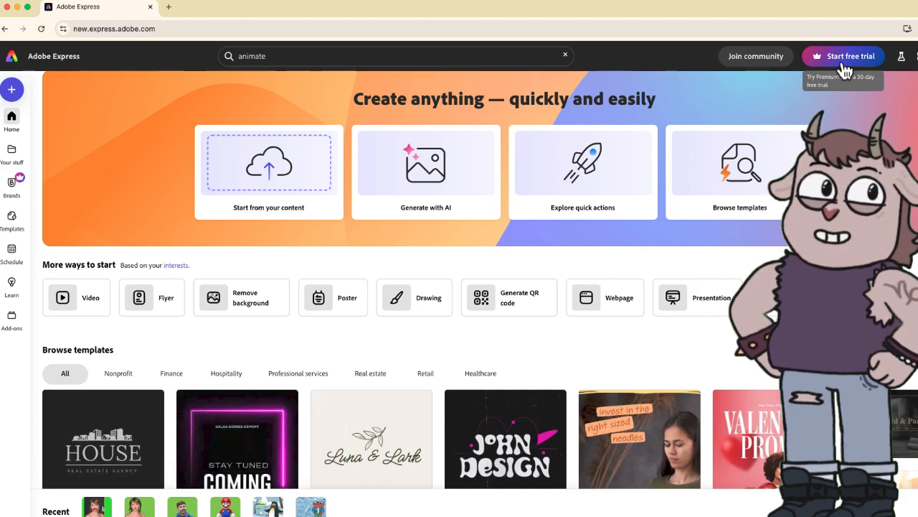
- Search 'animate' from the home page so Animate characters appears in suggestions
click(851, 56)
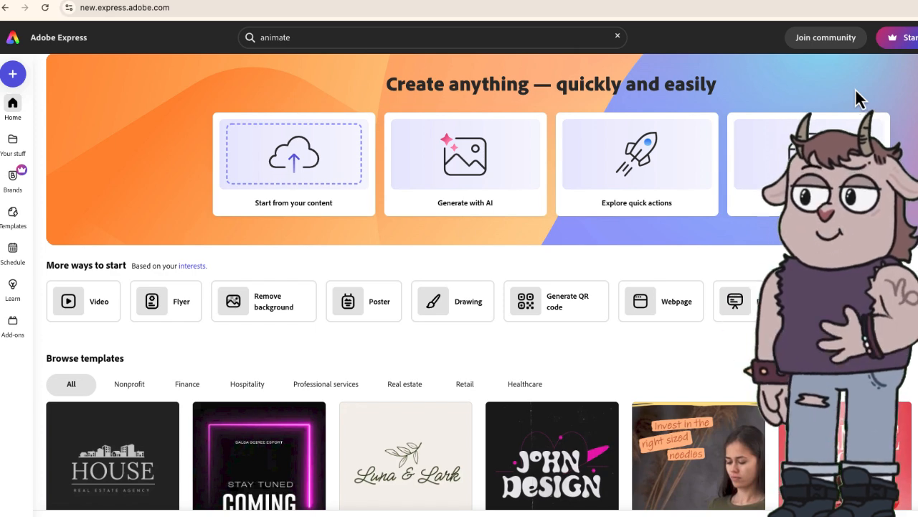
scroll(down, 3)
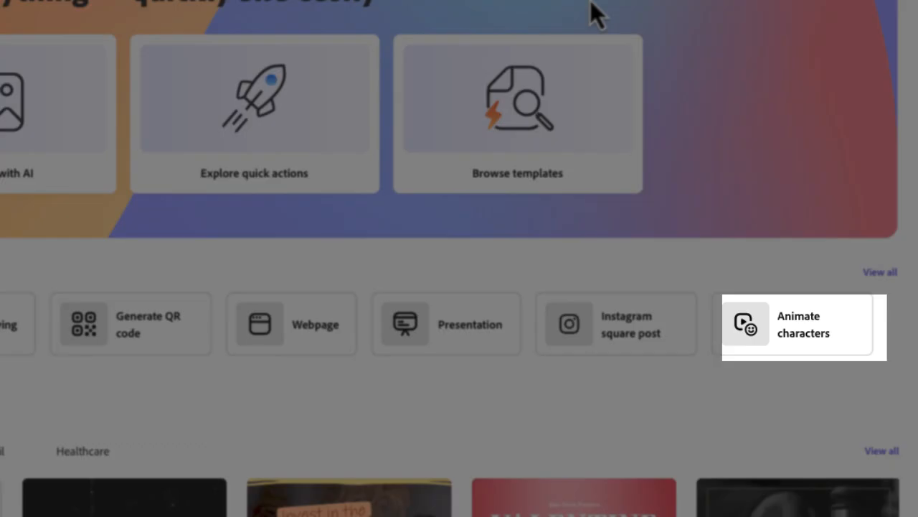
mouse_move(797, 330)
text(animate)
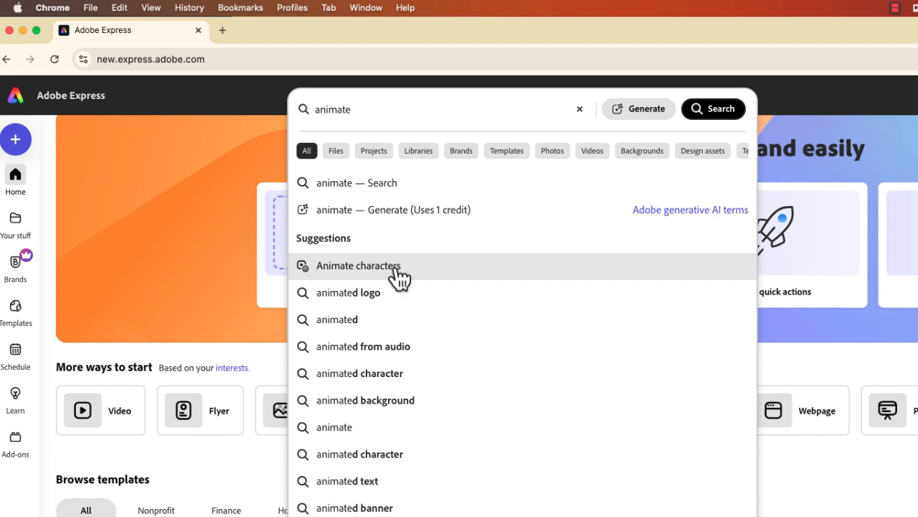
- Launch Animate characters and browse the gallery down to the Corazon heart
click(359, 266)
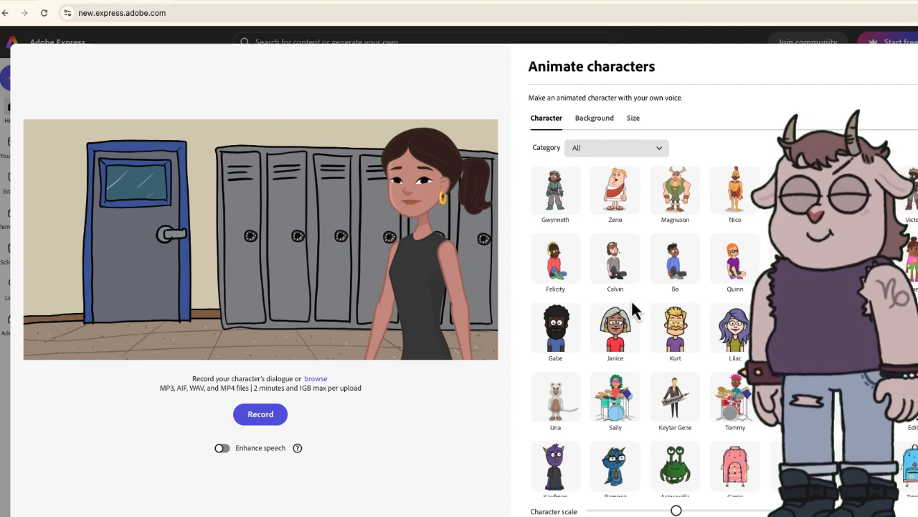
scroll(down, 3)
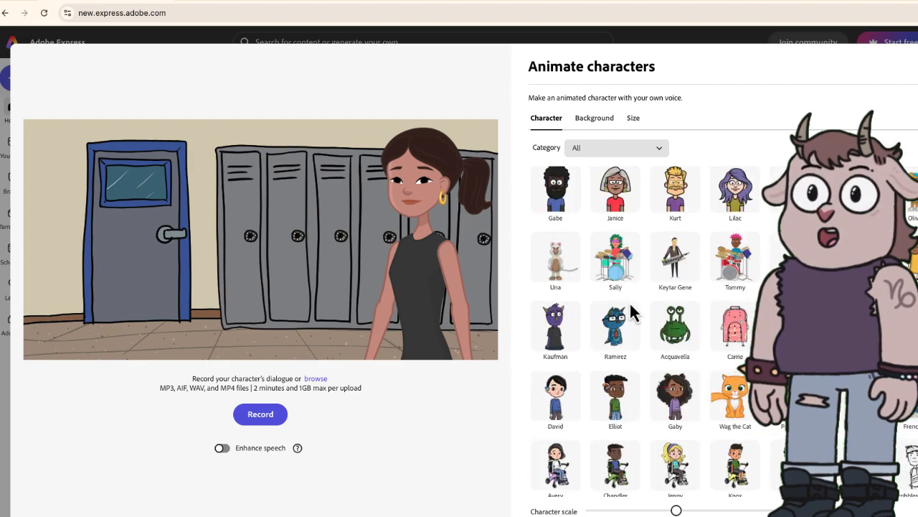
scroll(down, 3)
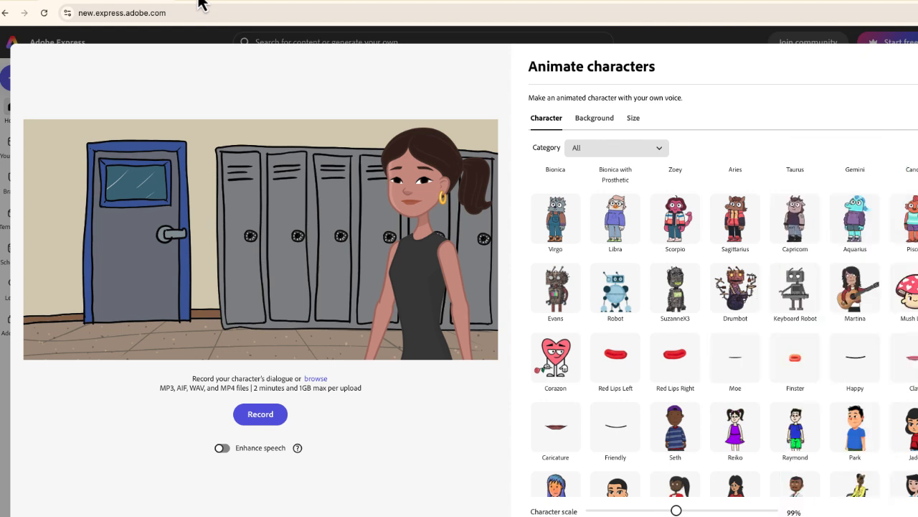
- Set the animation canvas to the Landscape 1.91:1 size
click(150, 3)
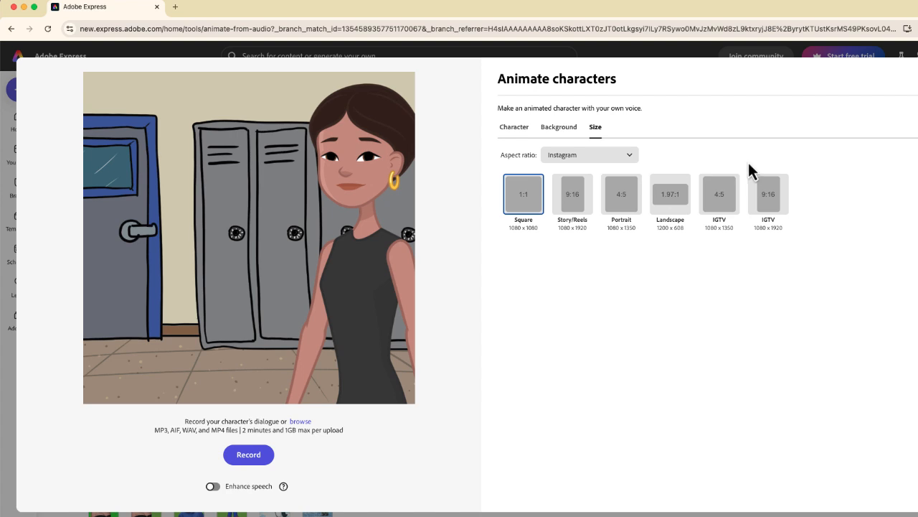
mouse_move(670, 193)
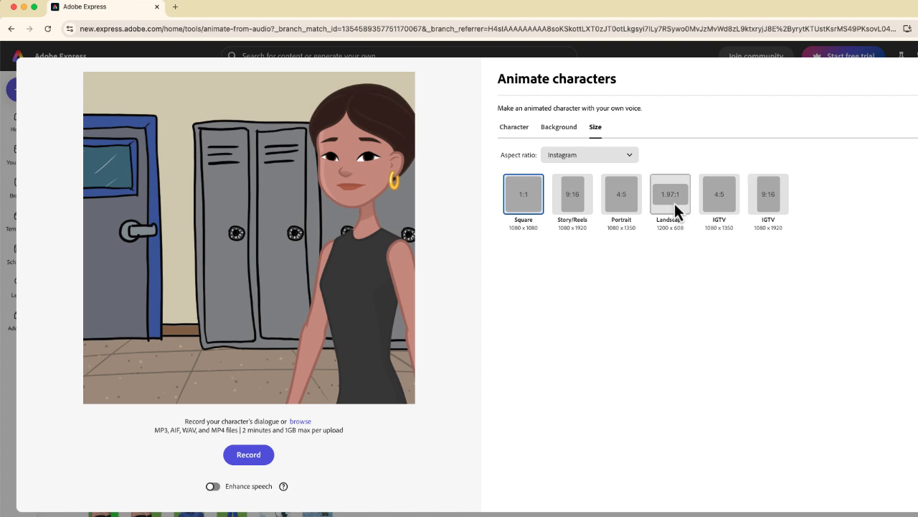
click(670, 193)
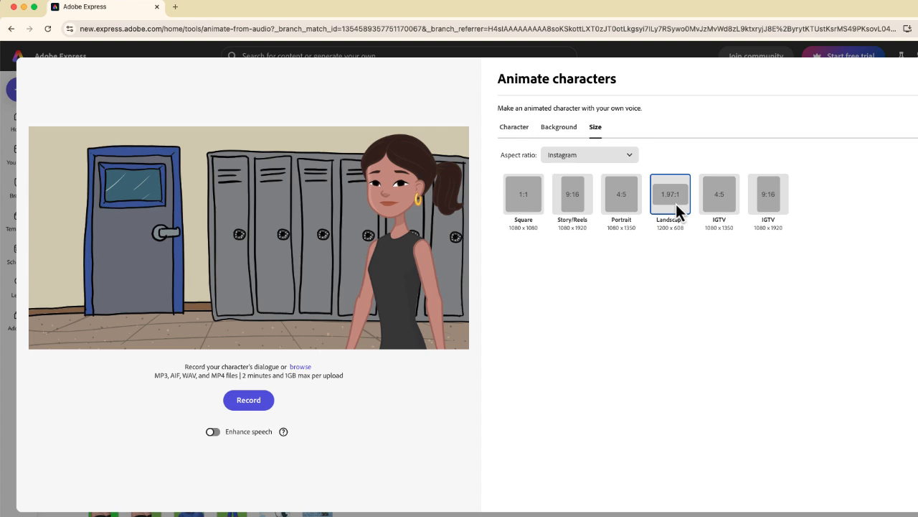
mouse_move(560, 126)
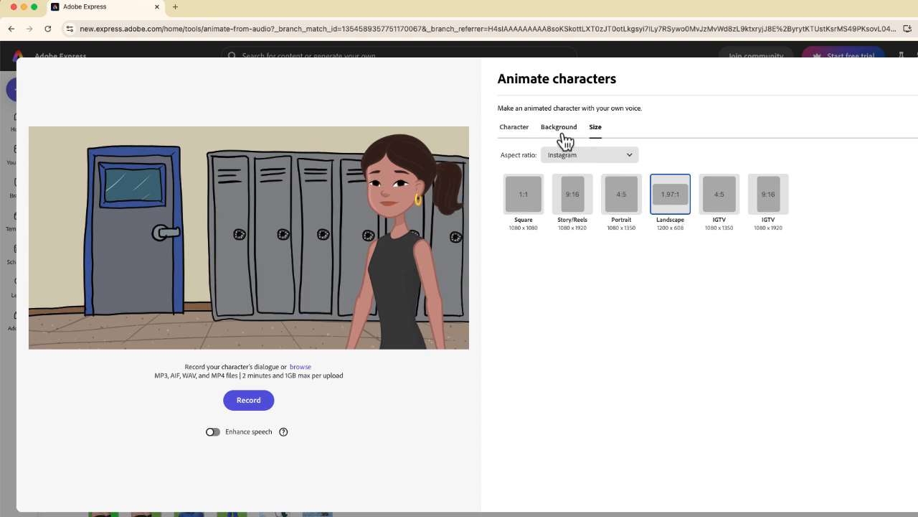
- Browse the background options, then return to the character gallery
click(560, 126)
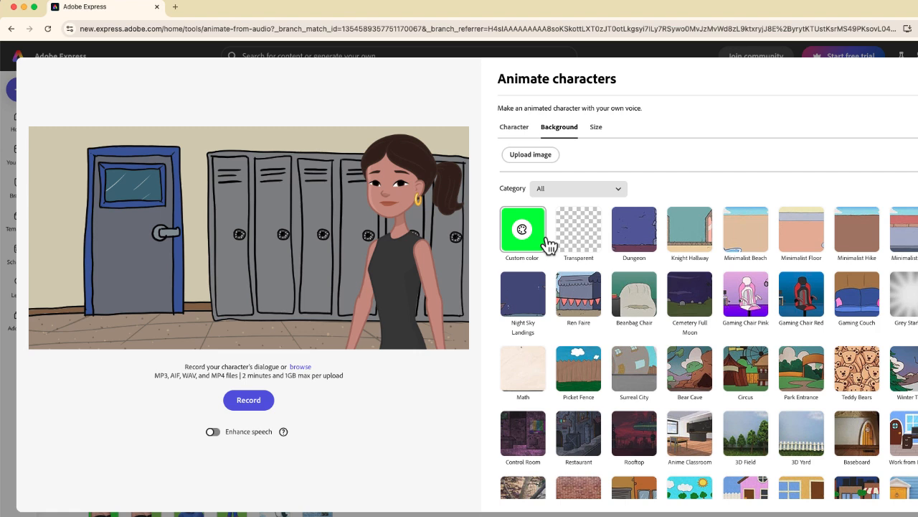
mouse_move(578, 230)
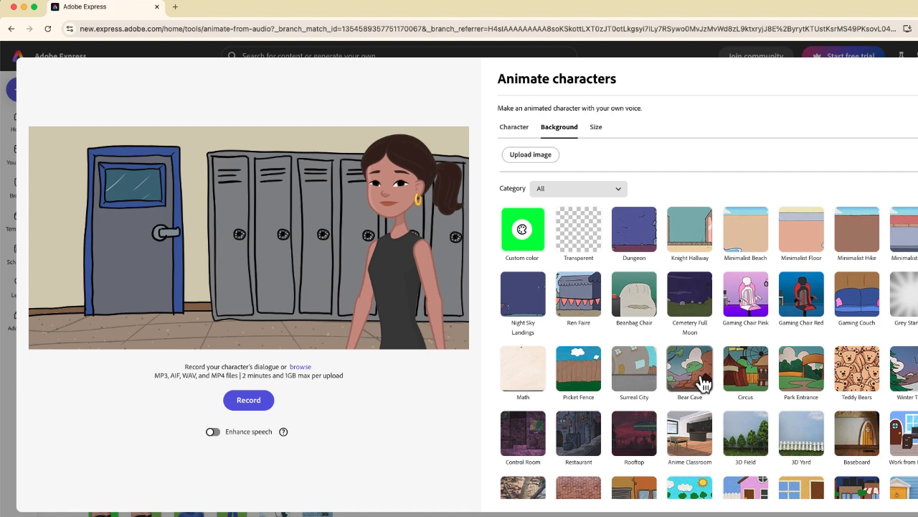
click(526, 126)
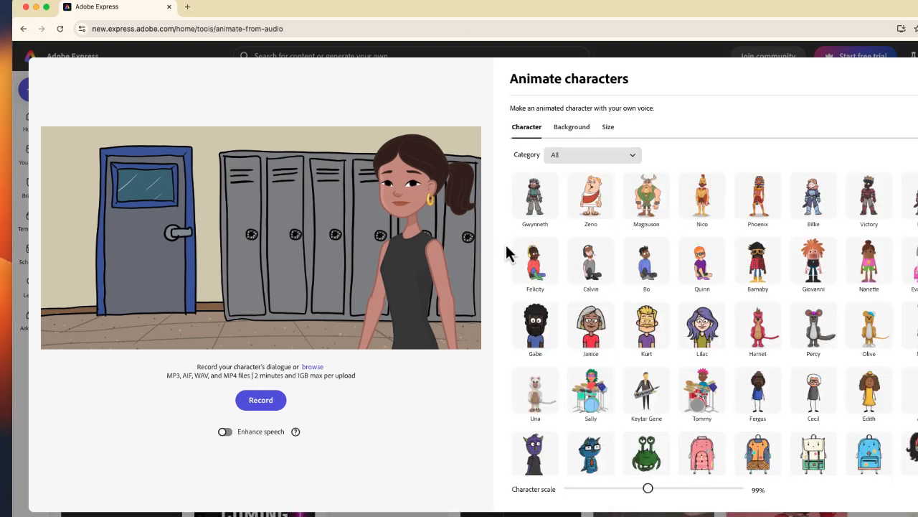
mouse_move(376, 321)
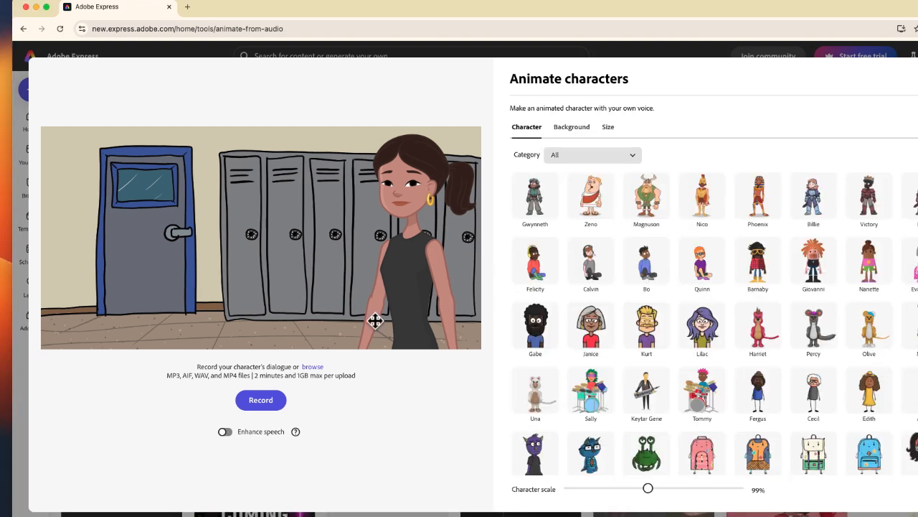
- Bring the ChatGPT 'Heart to Heart' script window to the front
click(224, 431)
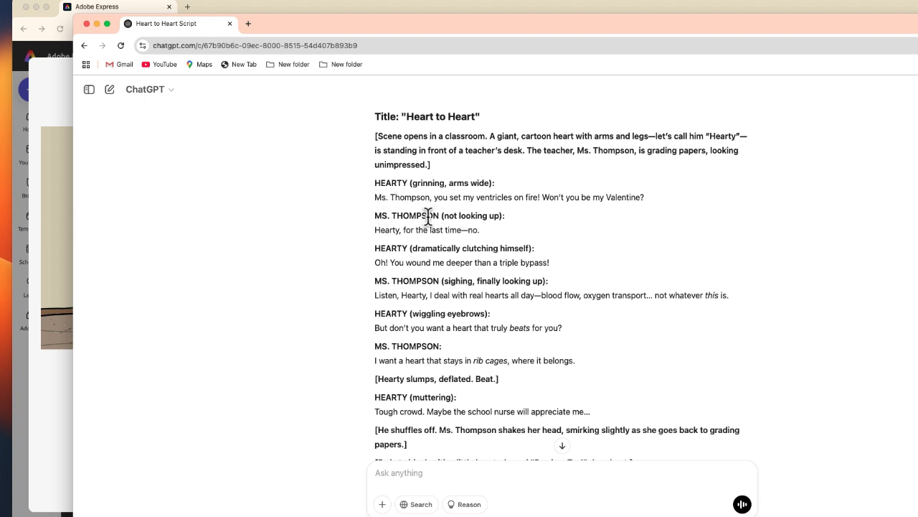
mouse_move(427, 228)
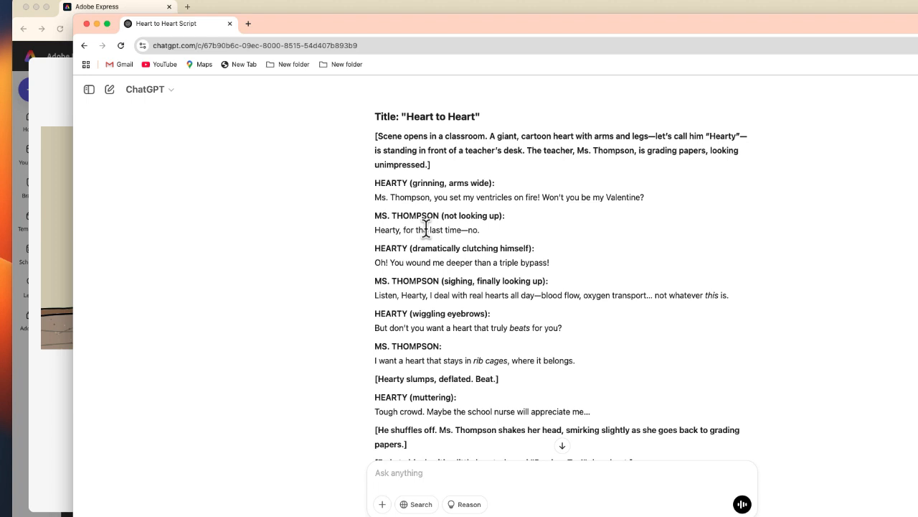
mouse_move(465, 187)
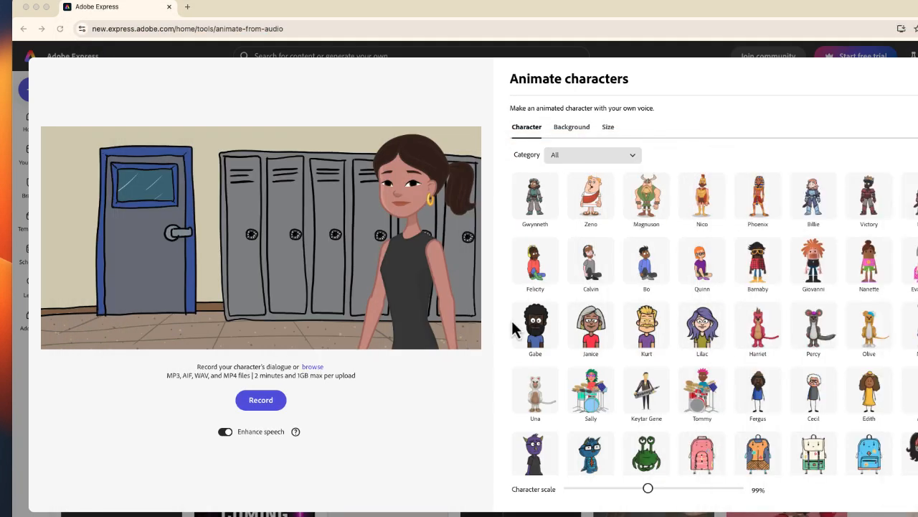
mouse_move(262, 398)
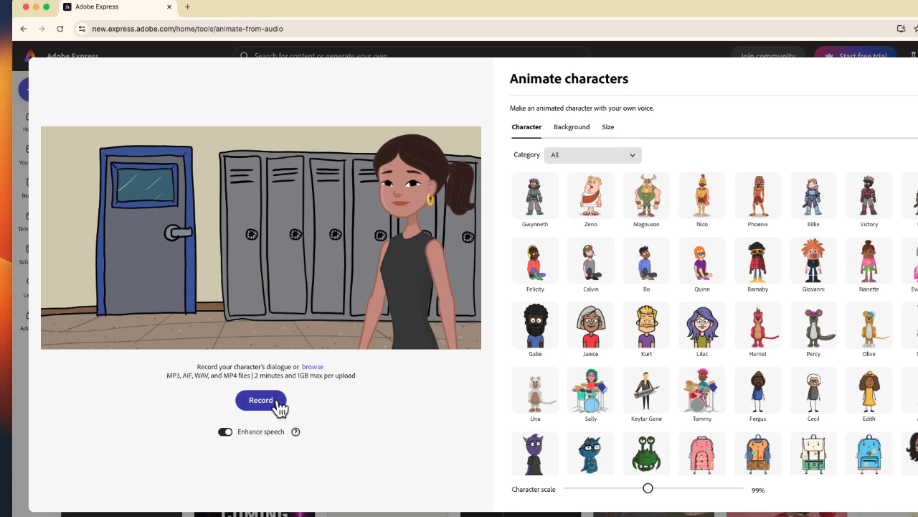
- Record the teacher's dialogue from the script and finish the take
click(262, 399)
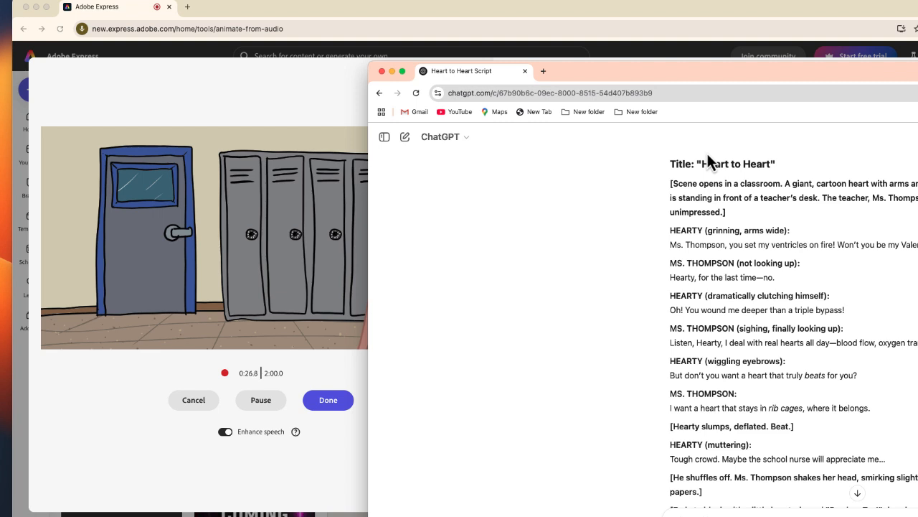
click(328, 399)
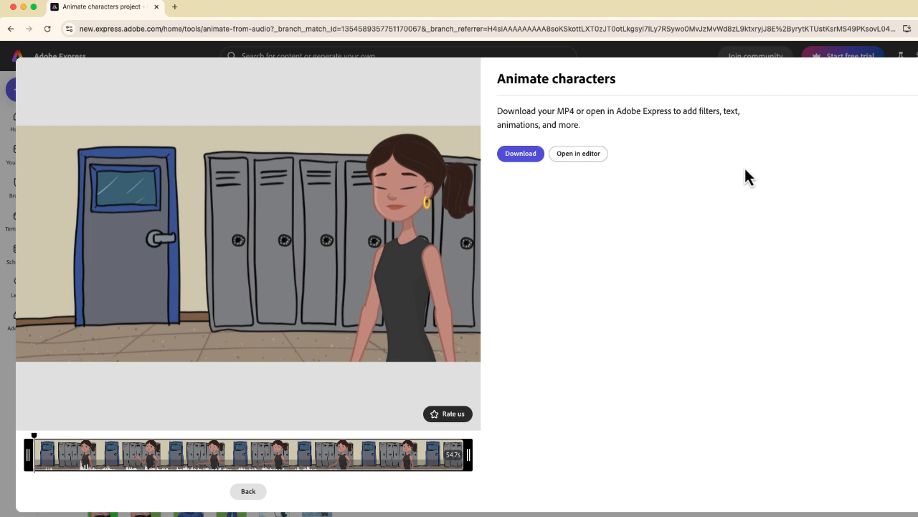
mouse_move(580, 255)
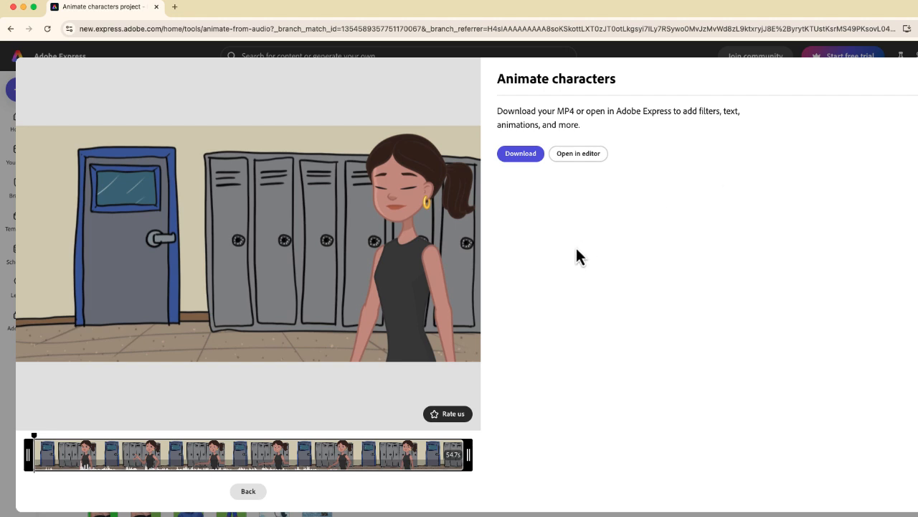
mouse_move(571, 215)
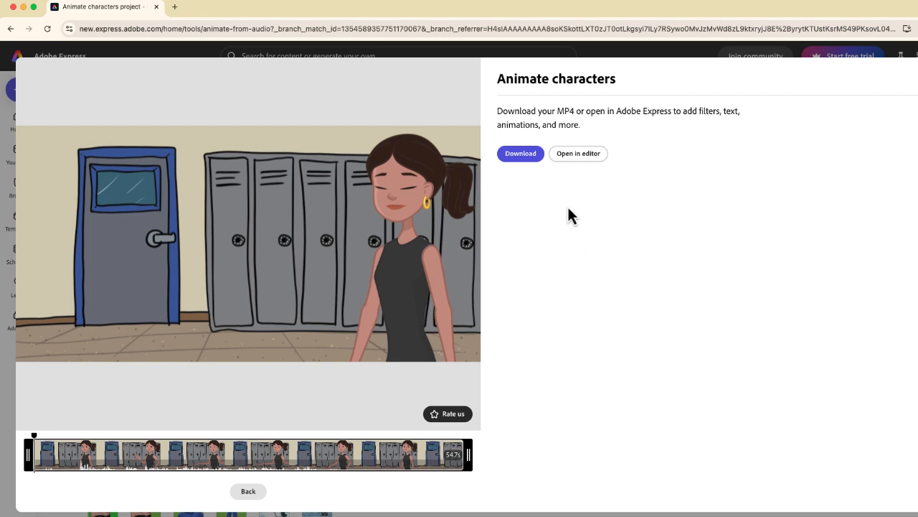
mouse_move(536, 212)
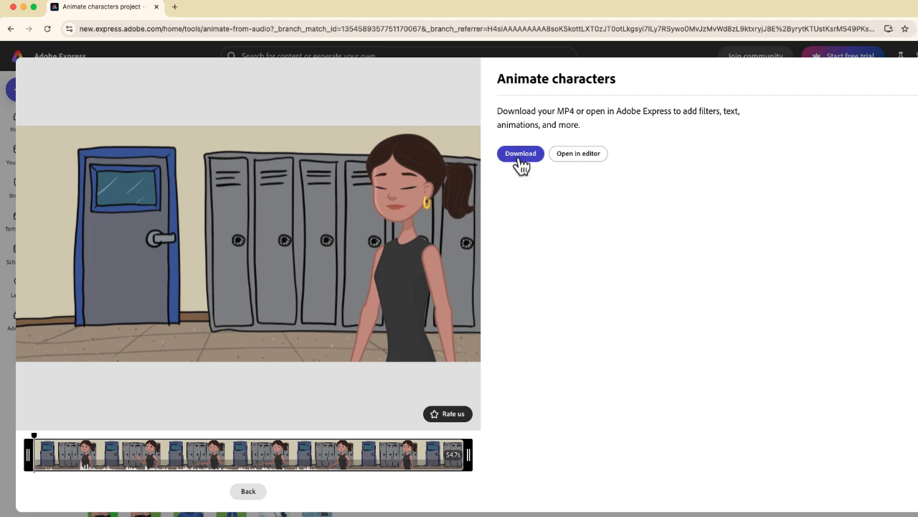
- Download the finished teacher animation as an MP4
click(519, 152)
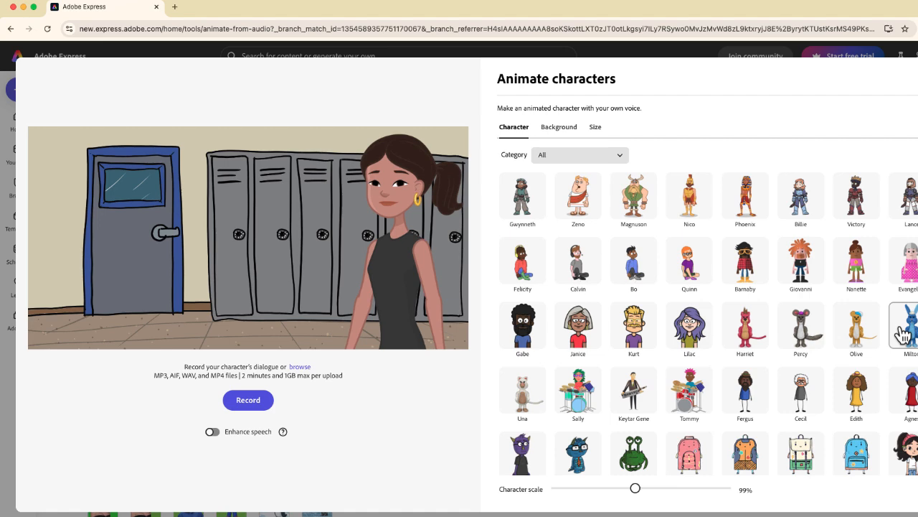
mouse_move(712, 296)
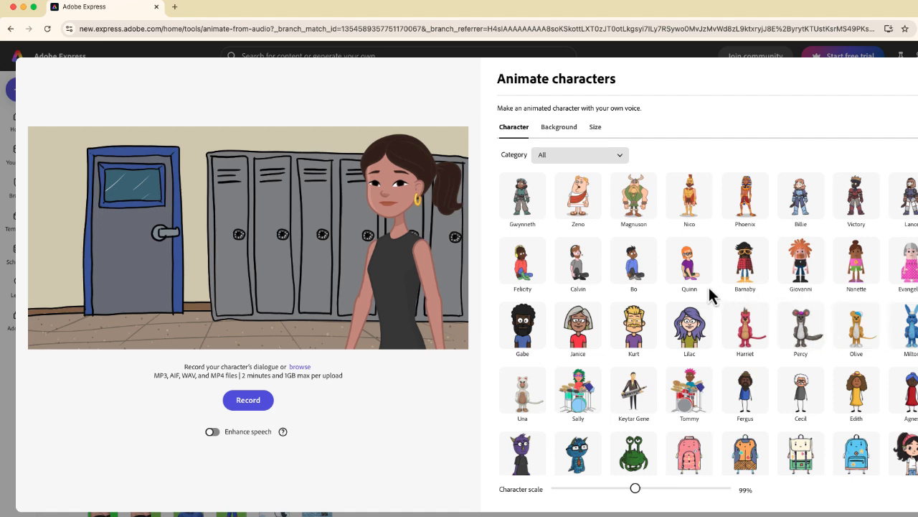
- Give the heart character a custom solid bright green background
scroll(down, 3)
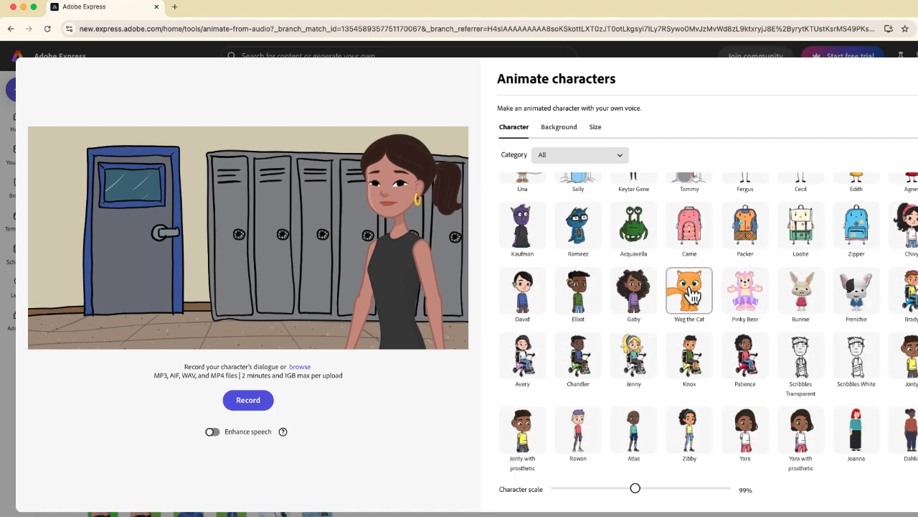
scroll(down, 3)
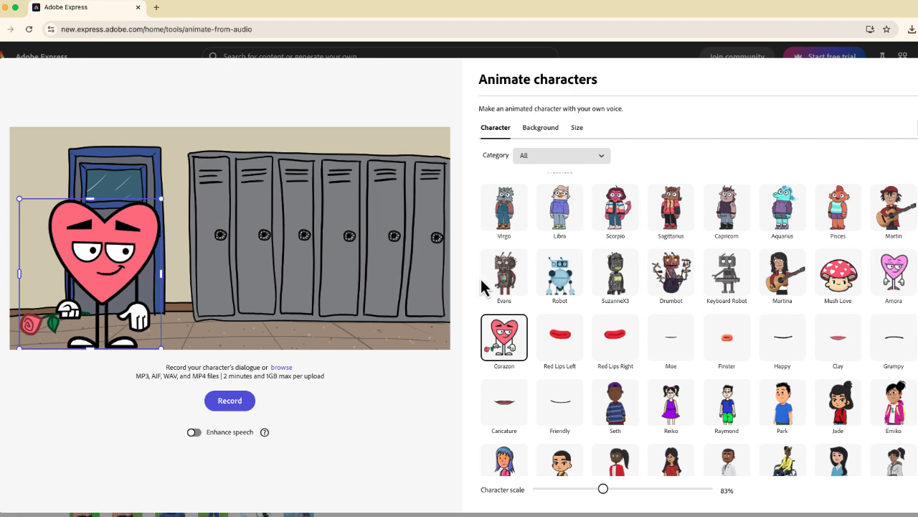
mouse_move(537, 157)
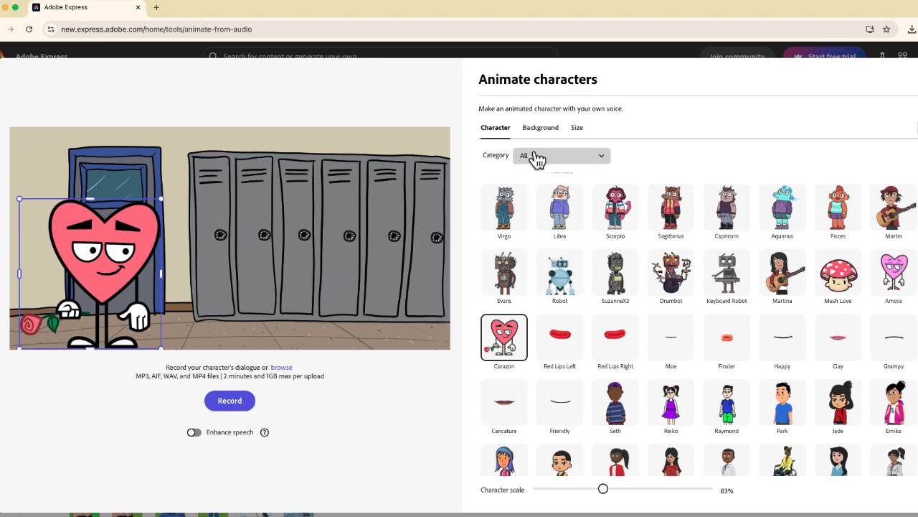
click(539, 127)
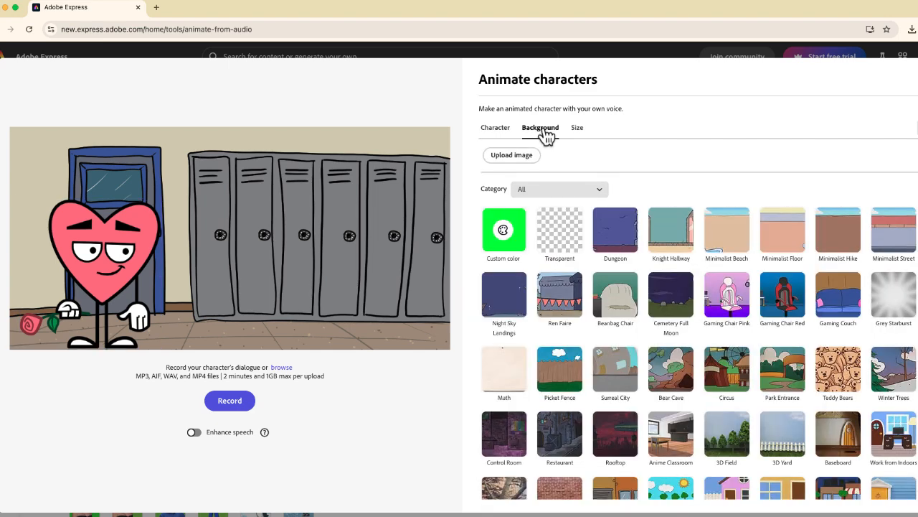
click(504, 229)
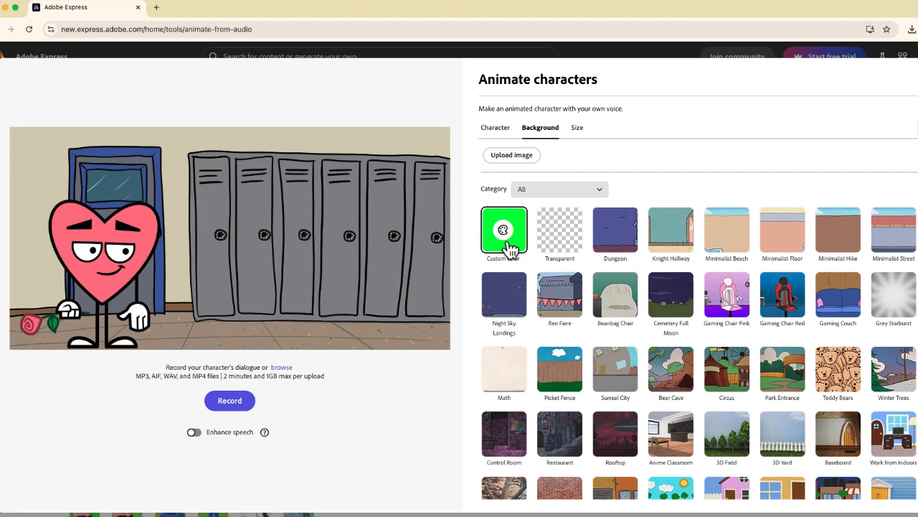
click(503, 231)
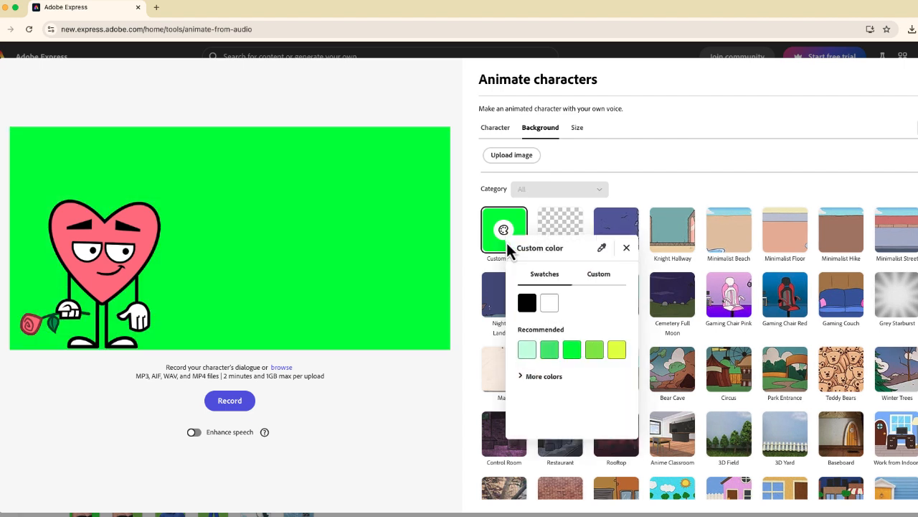
mouse_move(209, 427)
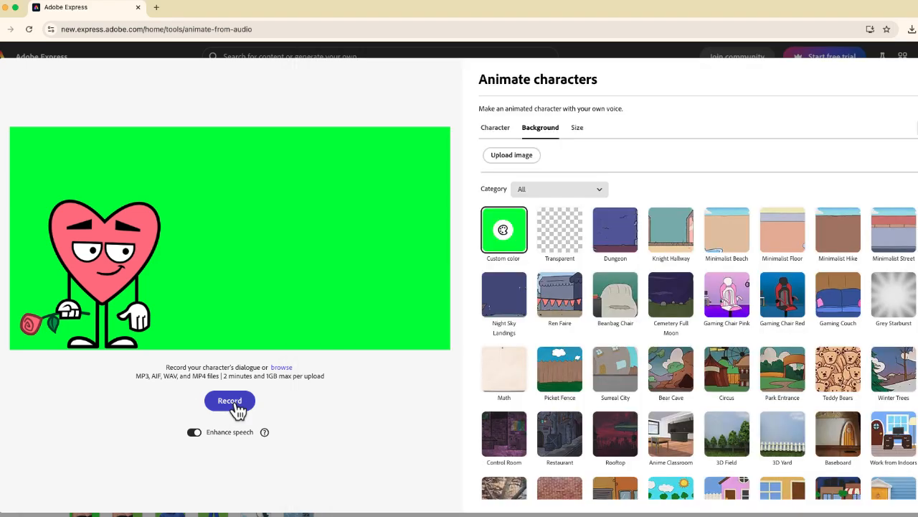
click(230, 401)
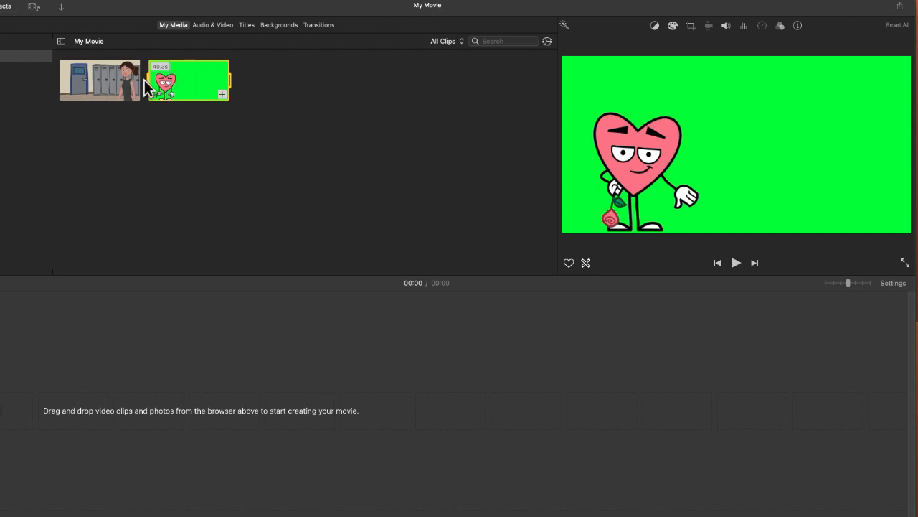
- Preview the classroom clip and add it to the movie timeline
click(101, 79)
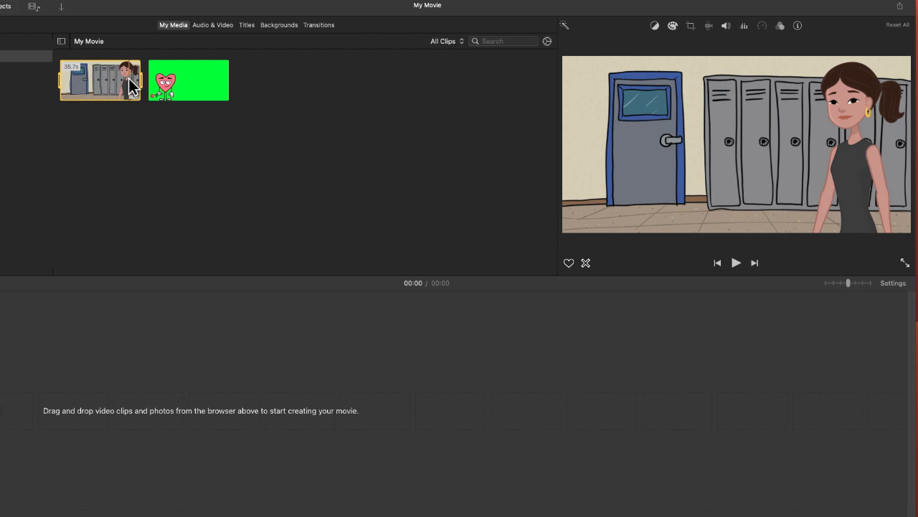
click(188, 80)
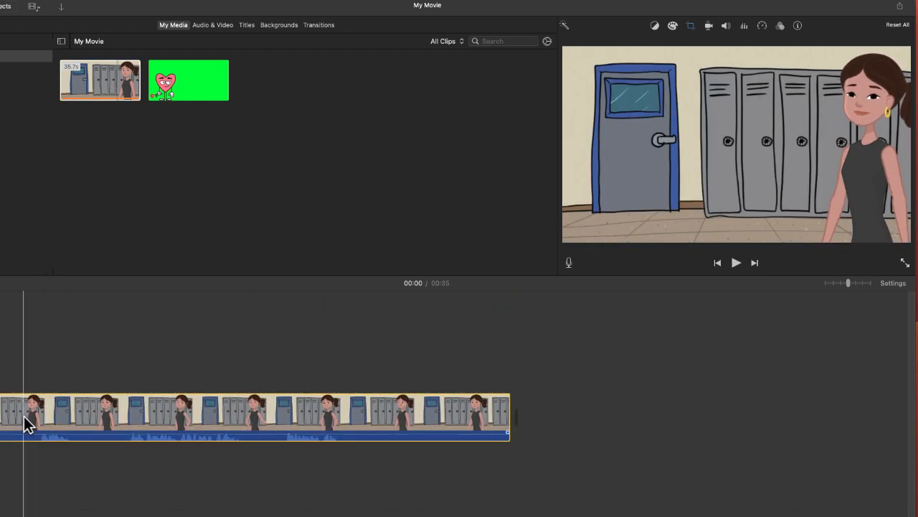
- Place the heart clip above the classroom clip as an overlay
click(736, 262)
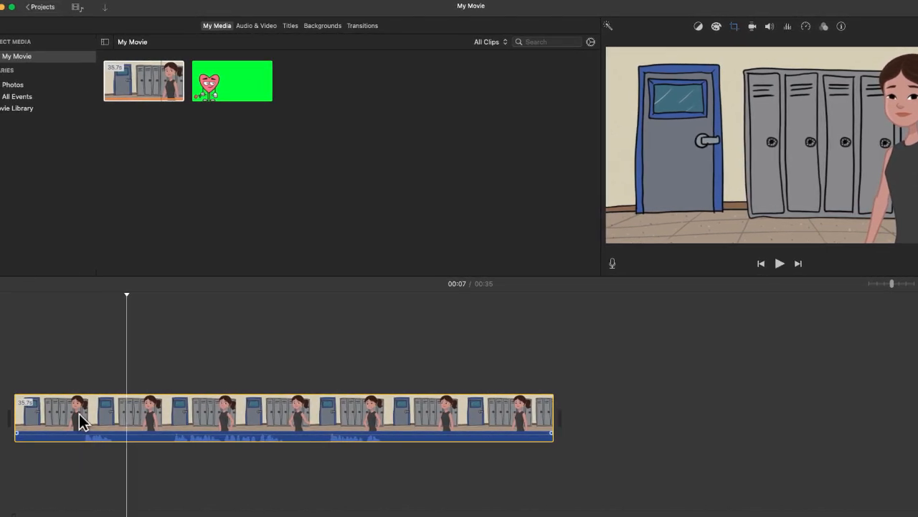
click(232, 80)
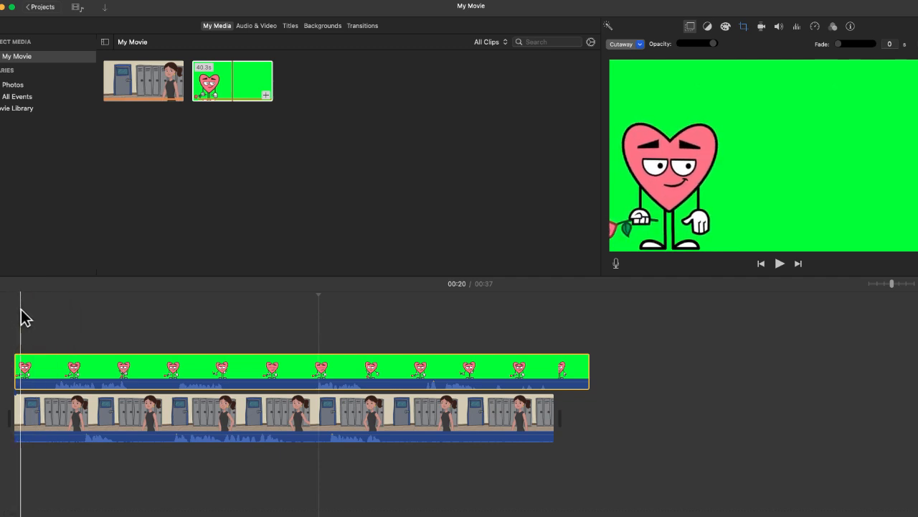
click(779, 264)
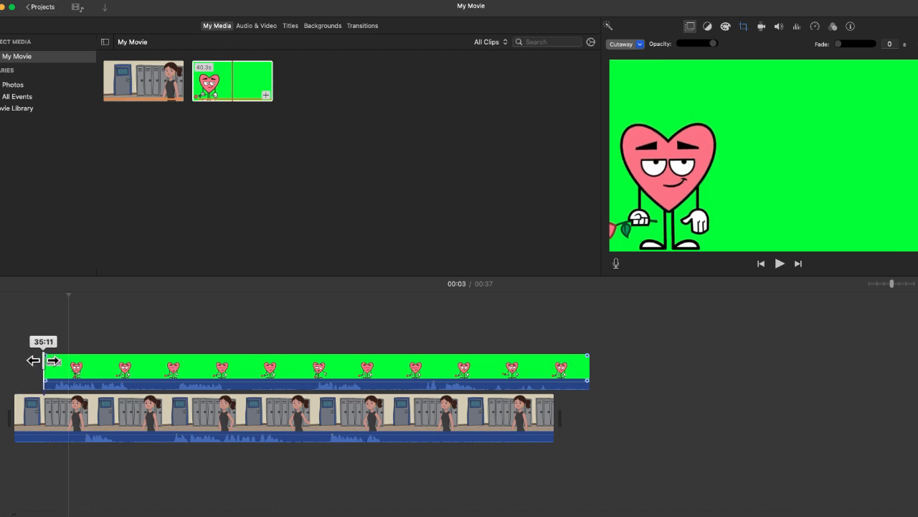
- Trim the start of the heart overlay clip and select it
drag(54, 361, 54, 362)
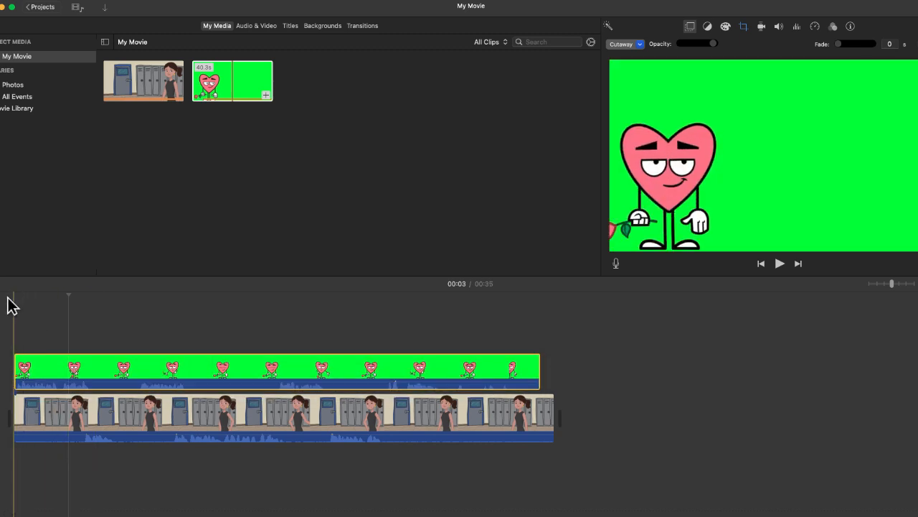
click(781, 264)
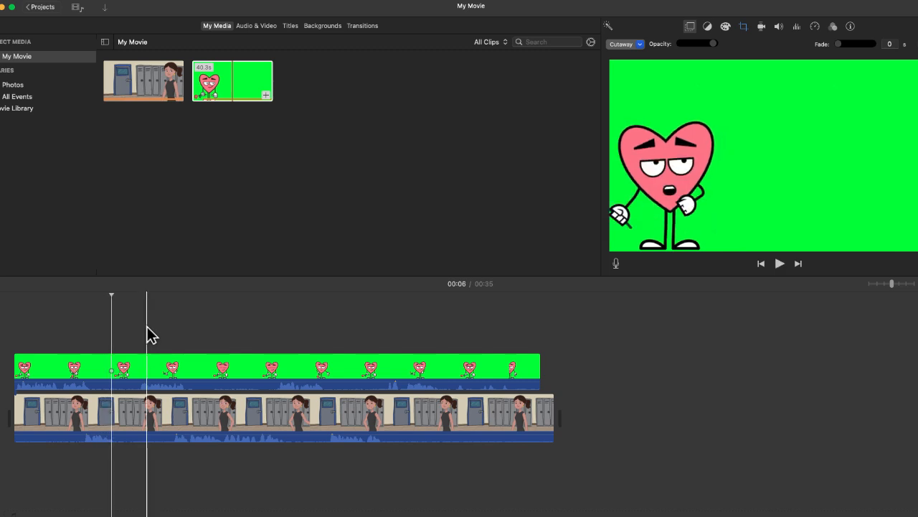
click(98, 370)
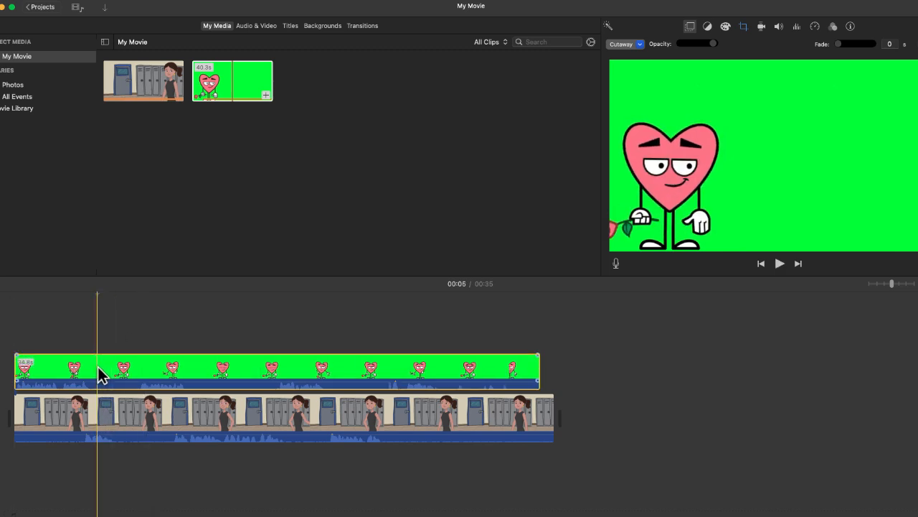
mouse_move(101, 376)
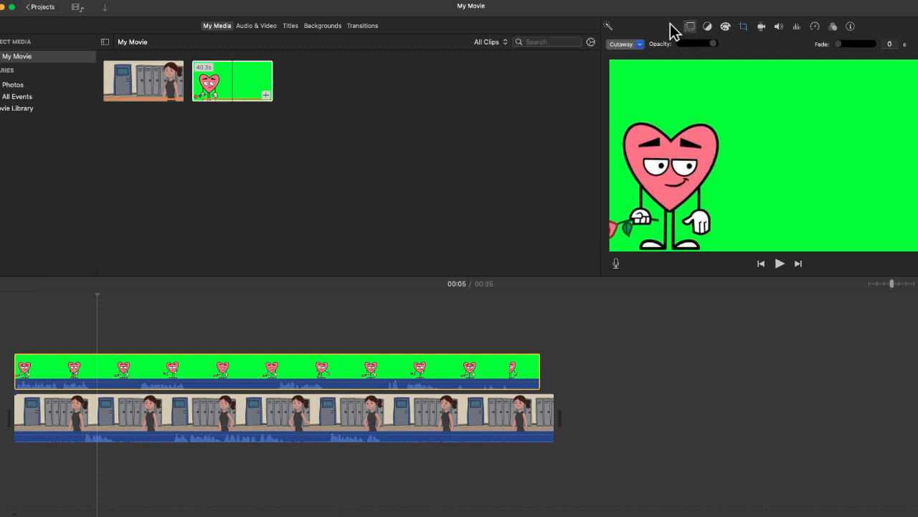
- Switch the heart overlay from Cutaway to Green/Blue Screen and check the composite
click(624, 43)
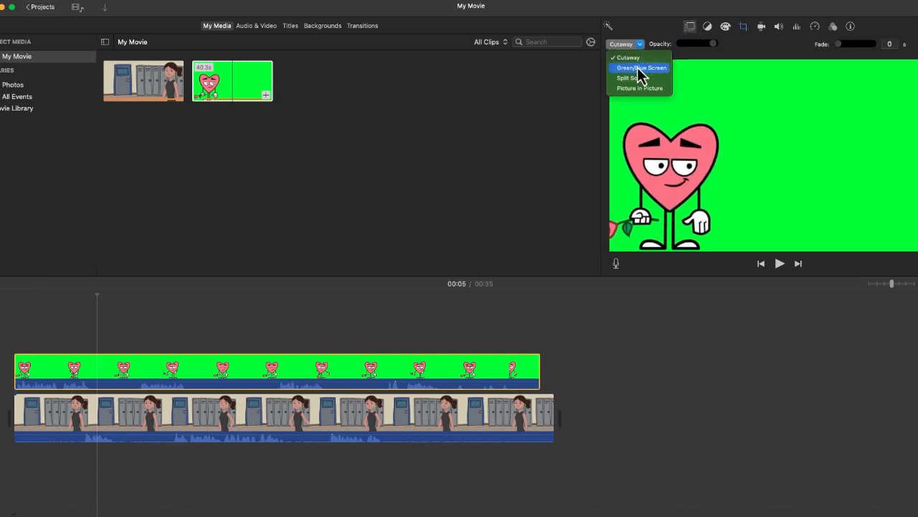
click(640, 67)
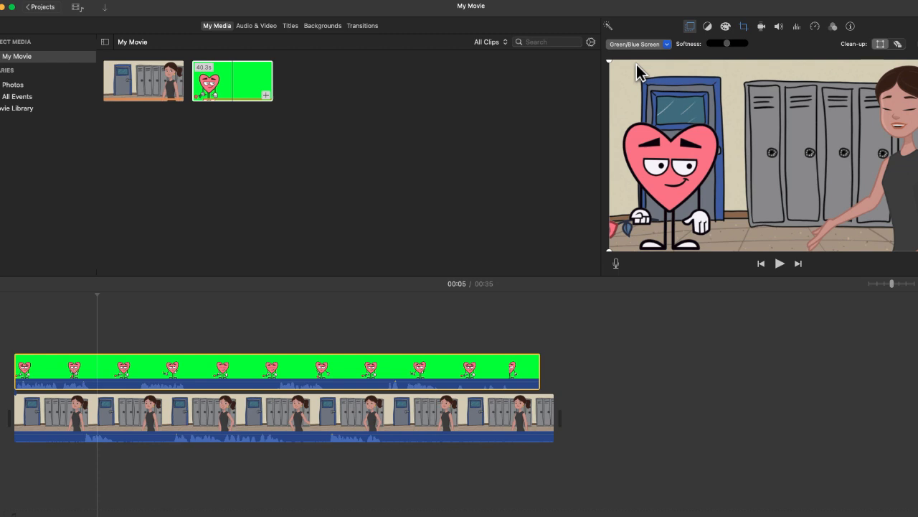
mouse_move(429, 142)
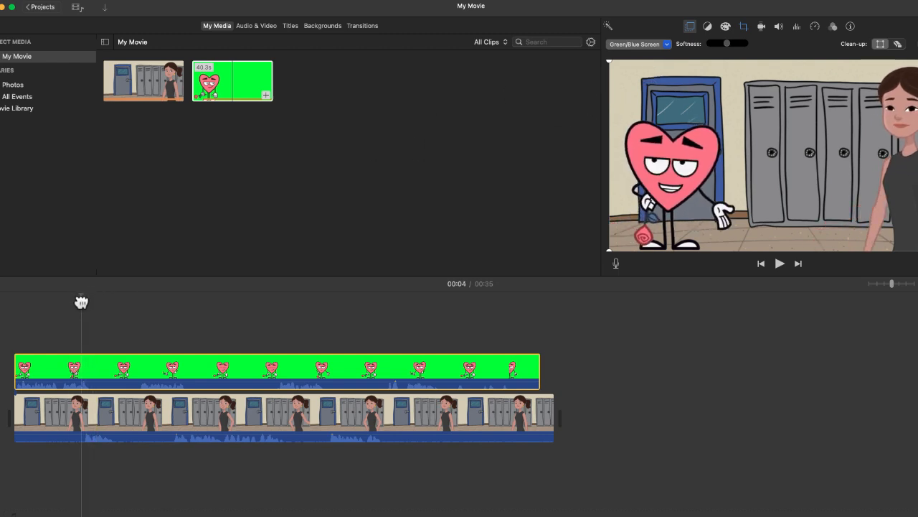
click(779, 262)
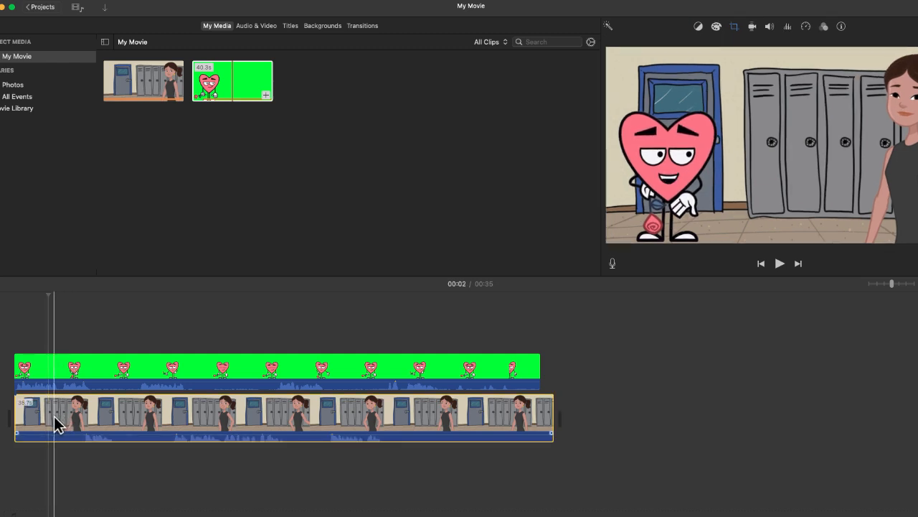
- Split the classroom clip at several playhead positions with Command-B, leaving a teacher-only gap
key(cmd+b)
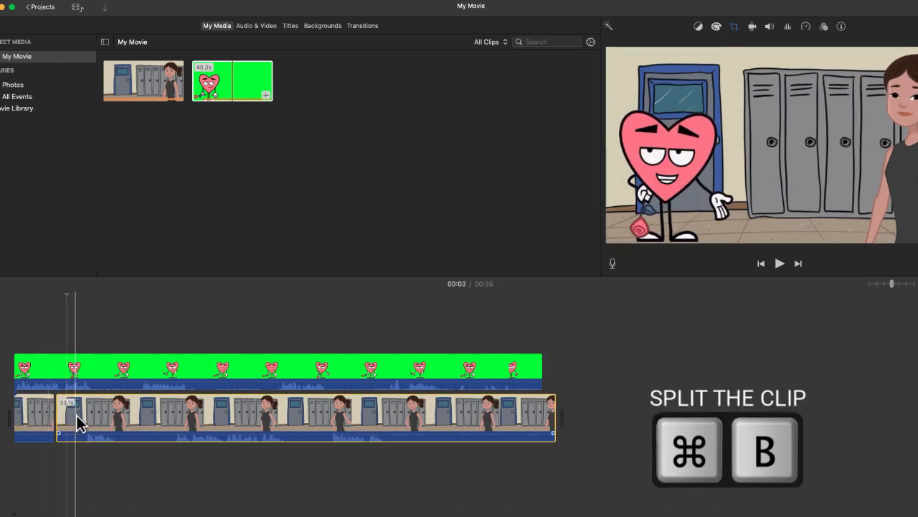
key(cmd+b)
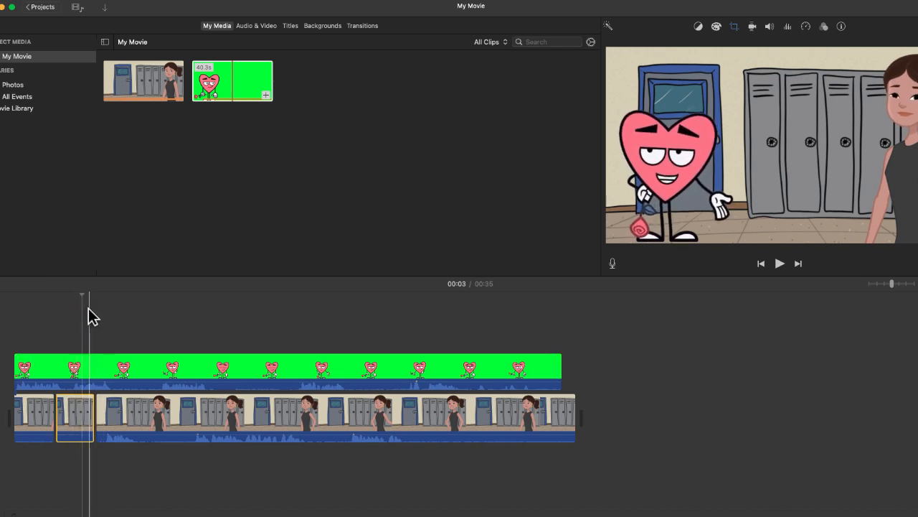
key(cmd+c)
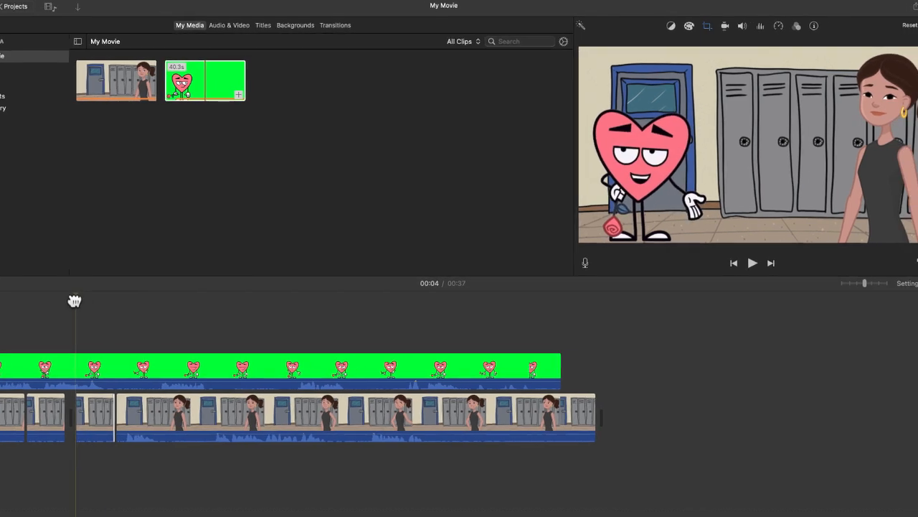
click(752, 263)
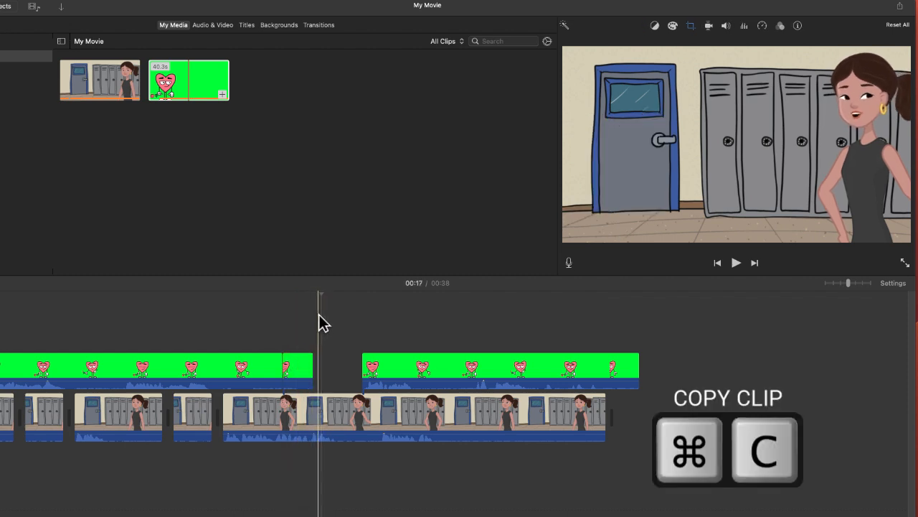
- Paste a copy of the heart clip into the overlay gap so the heart runs continuously
key(cmd+v)
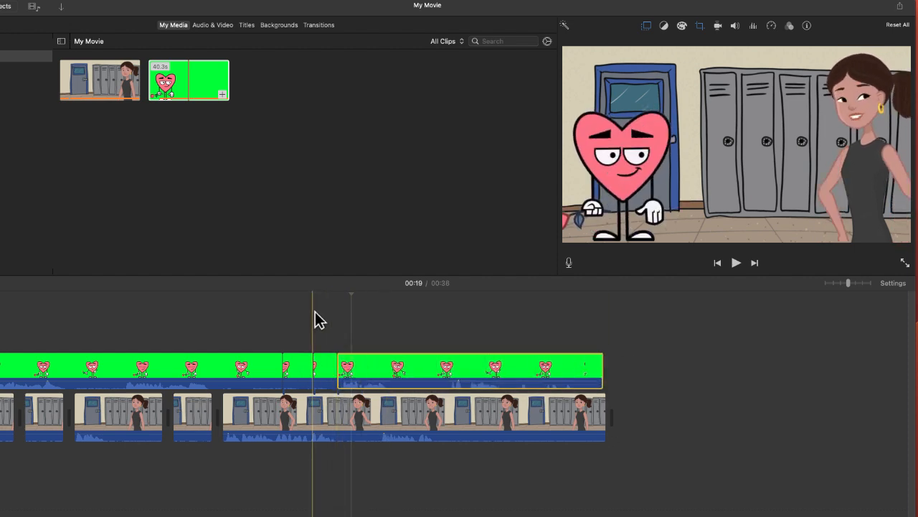
click(736, 263)
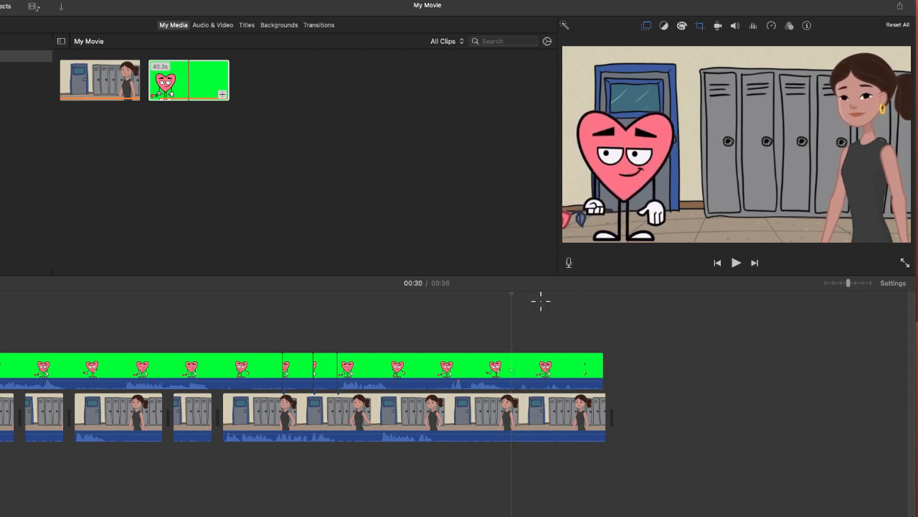
click(505, 368)
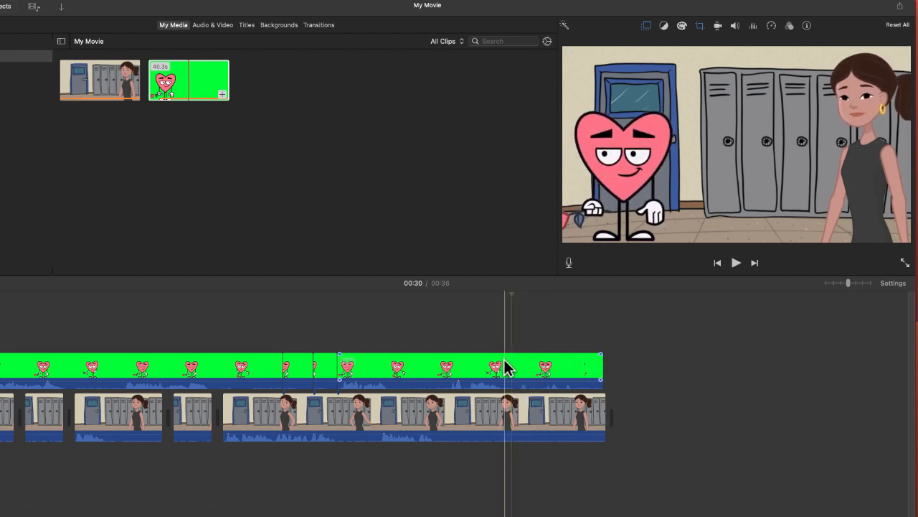
click(466, 370)
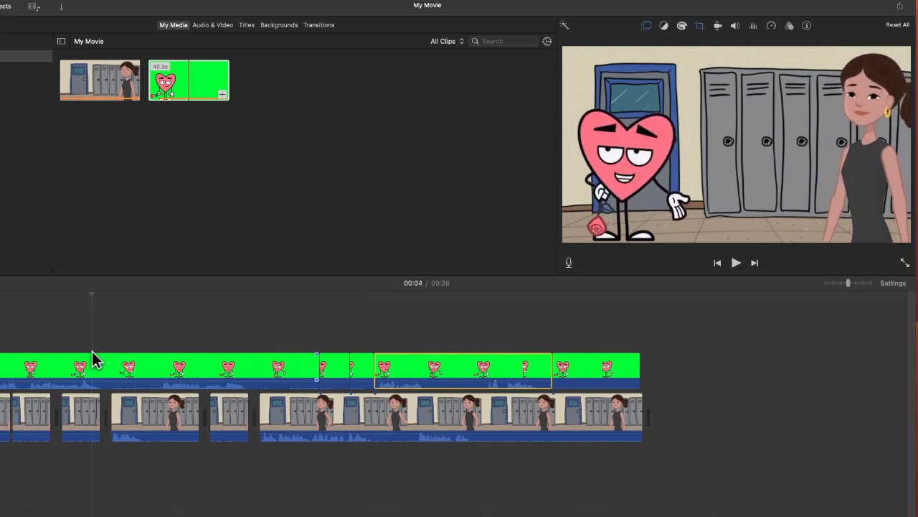
mouse_move(97, 359)
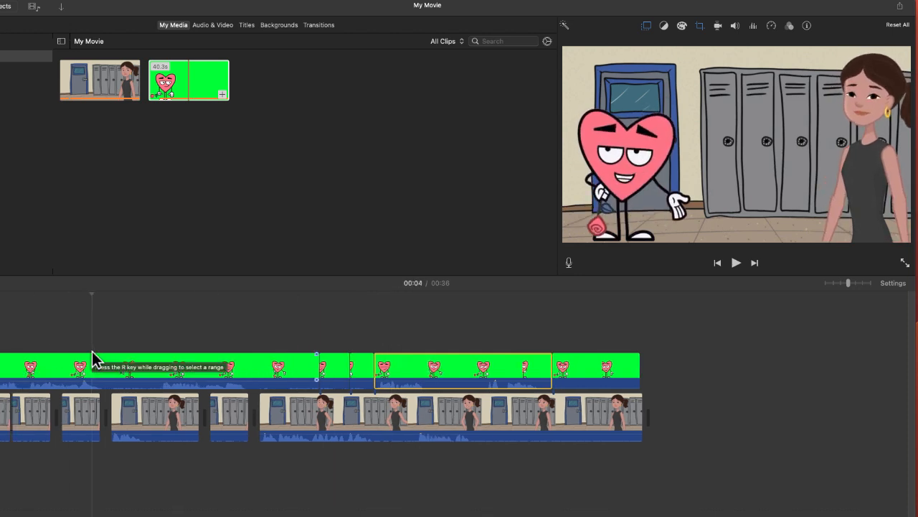